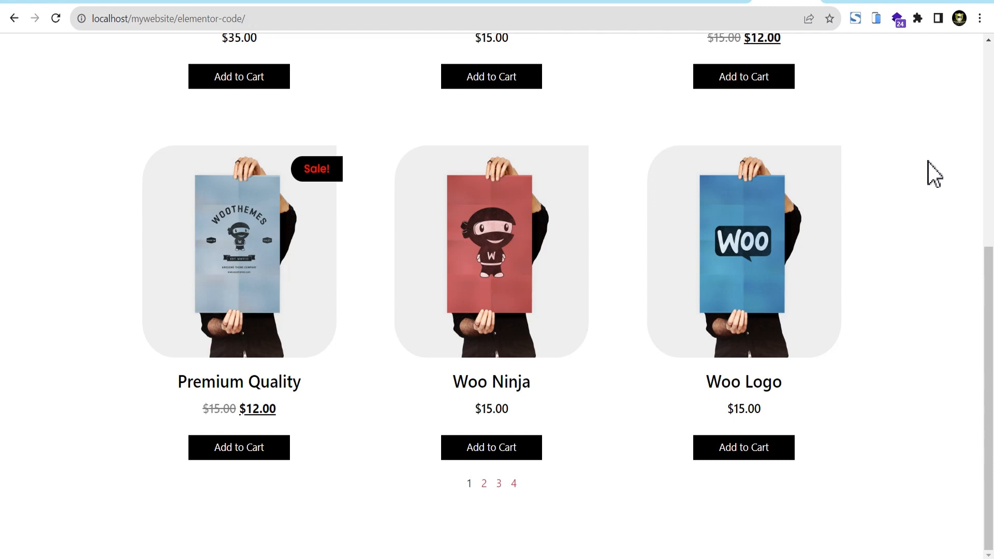
{"action": "mouse_move", "coordinate": [935, 177]}
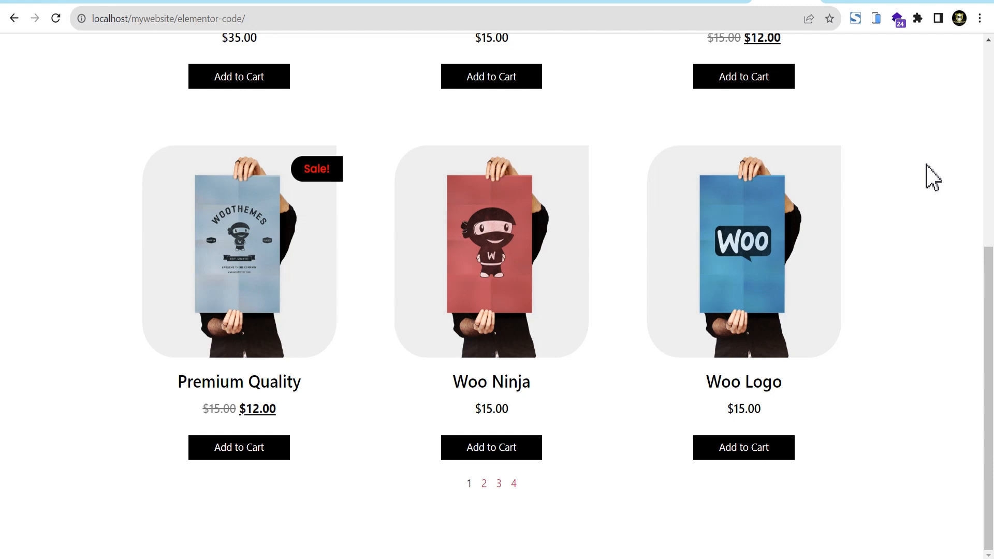
{"action": "mouse_move", "coordinate": [941, 170]}
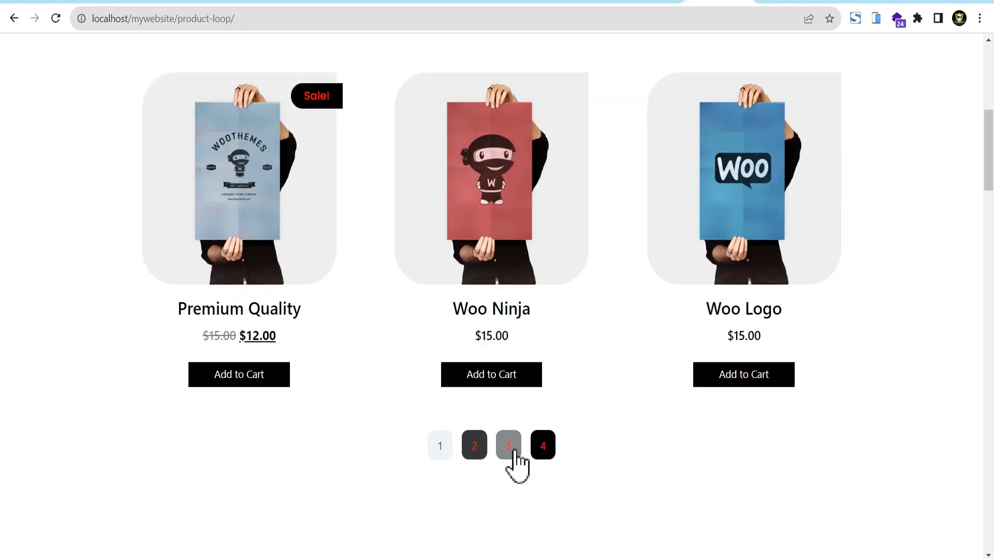
{"action": "mouse_move", "coordinate": [607, 477]}
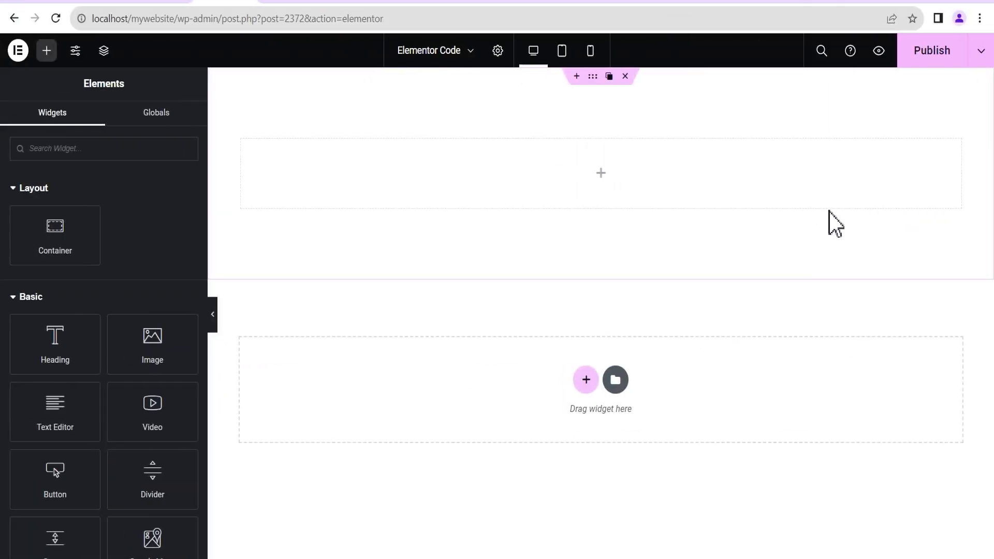
{"action": "mouse_move", "coordinate": [600, 173]}
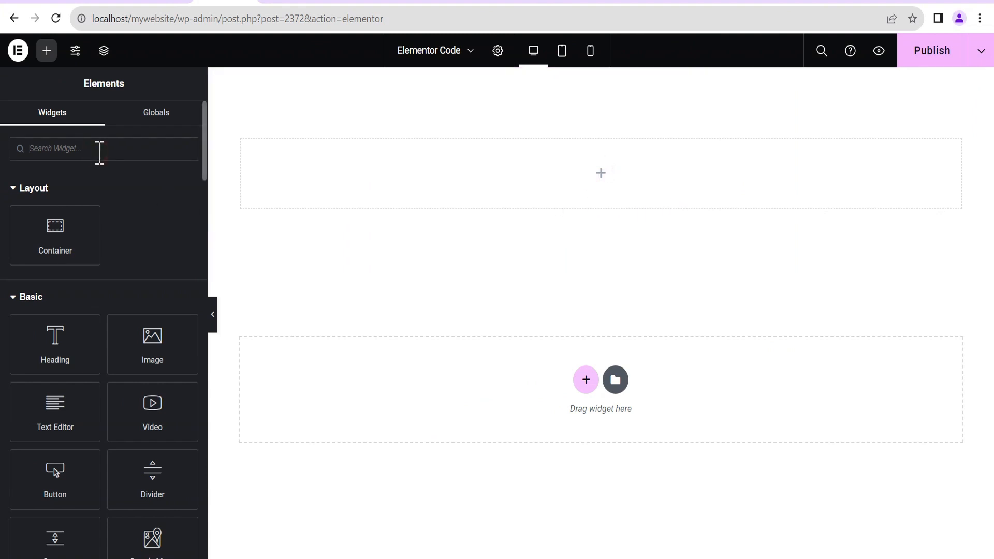
Step: Search the widgets for 'loop' and drag Loop Grid into the empty container
{"action": "type", "text": "loop"}
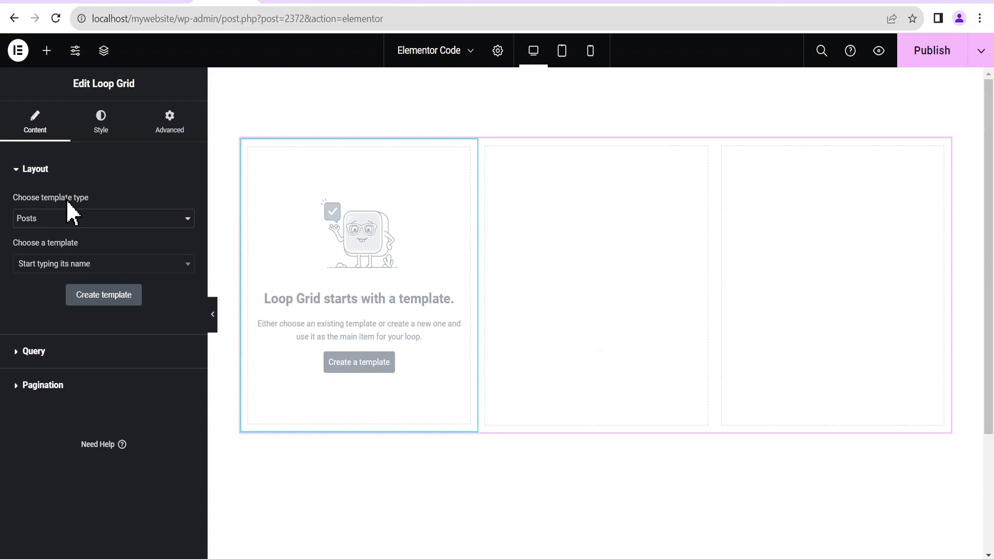
Step: Set the Loop Grid template type to Products and select the 'my product loop' template
{"action": "left_click", "coordinate": [104, 218]}
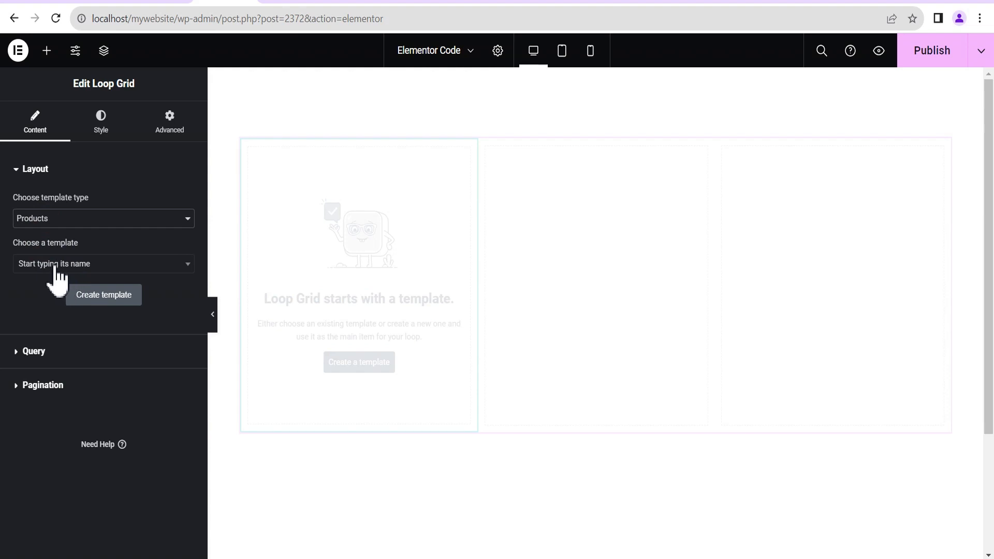
{"action": "left_click", "coordinate": [103, 264]}
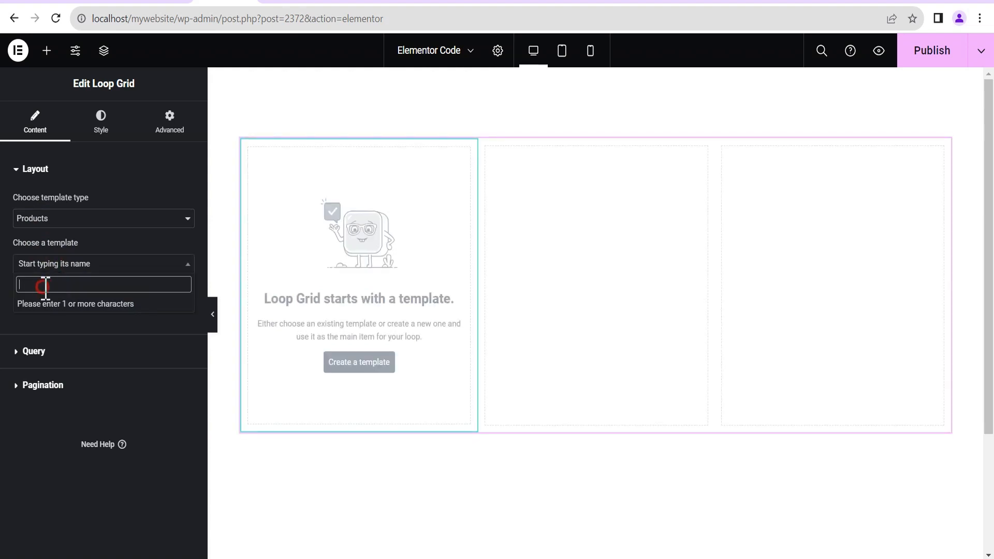
{"action": "type", "text": "lo"}
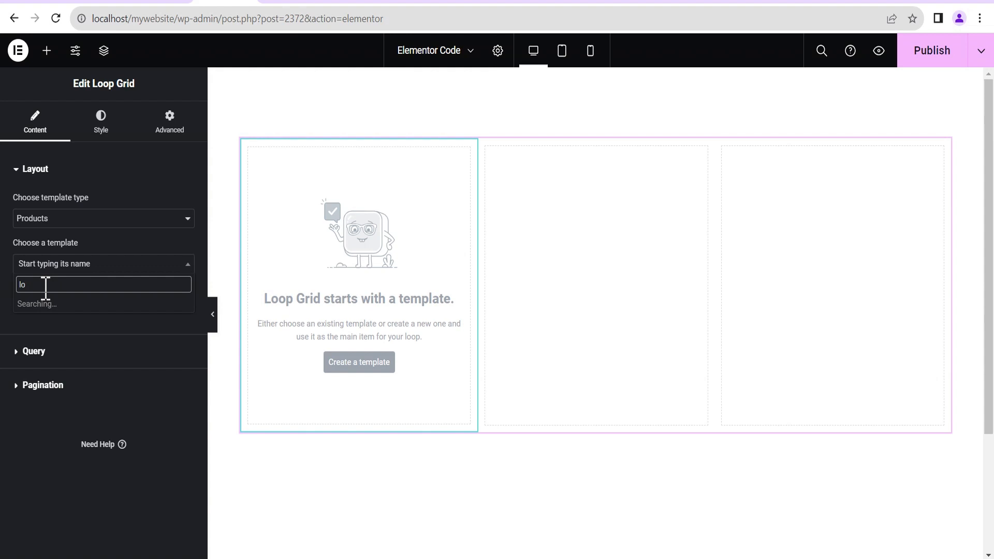
{"action": "type", "text": "op"}
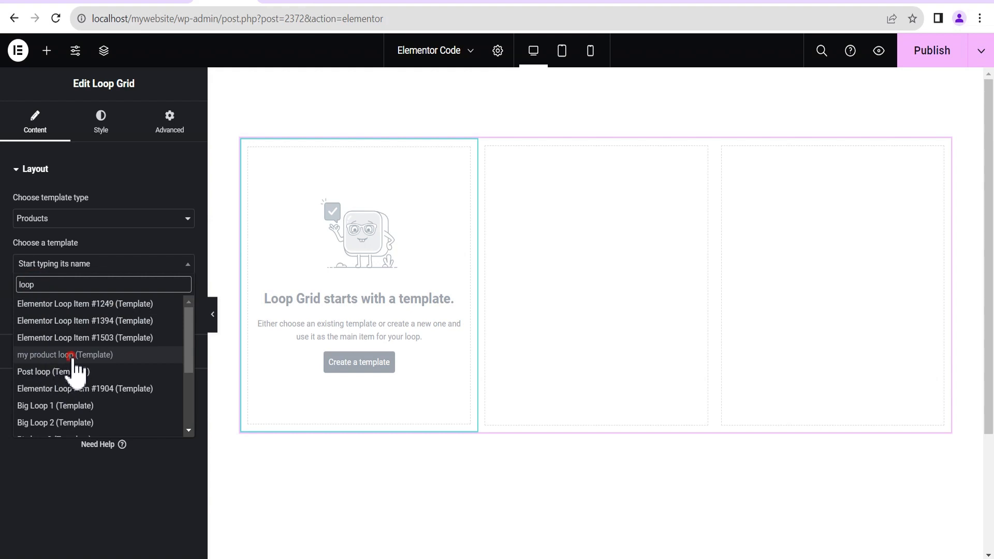
{"action": "left_click", "coordinate": [66, 354]}
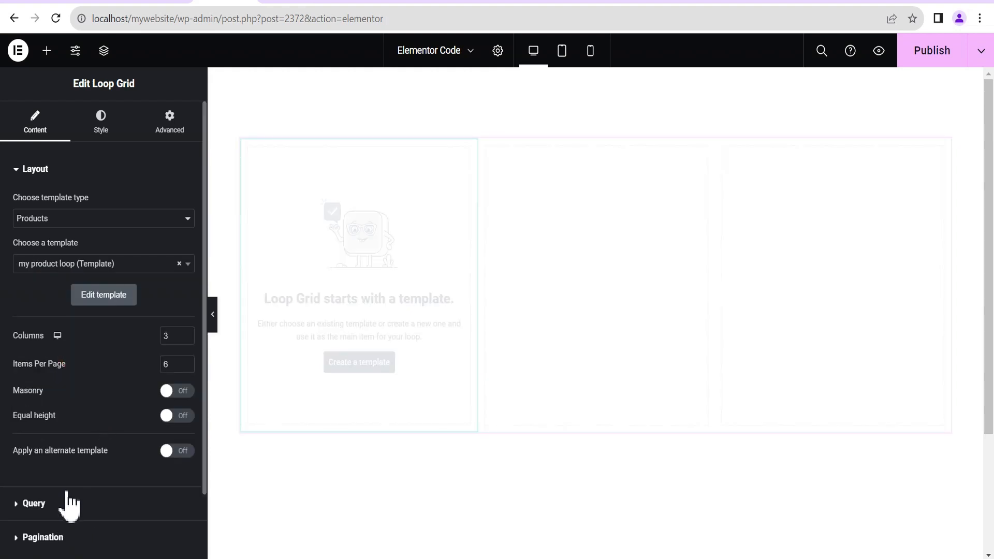
Step: Set the grid's Pagination type to Numbers so pages 1–4 show below products
{"action": "left_click", "coordinate": [42, 537]}
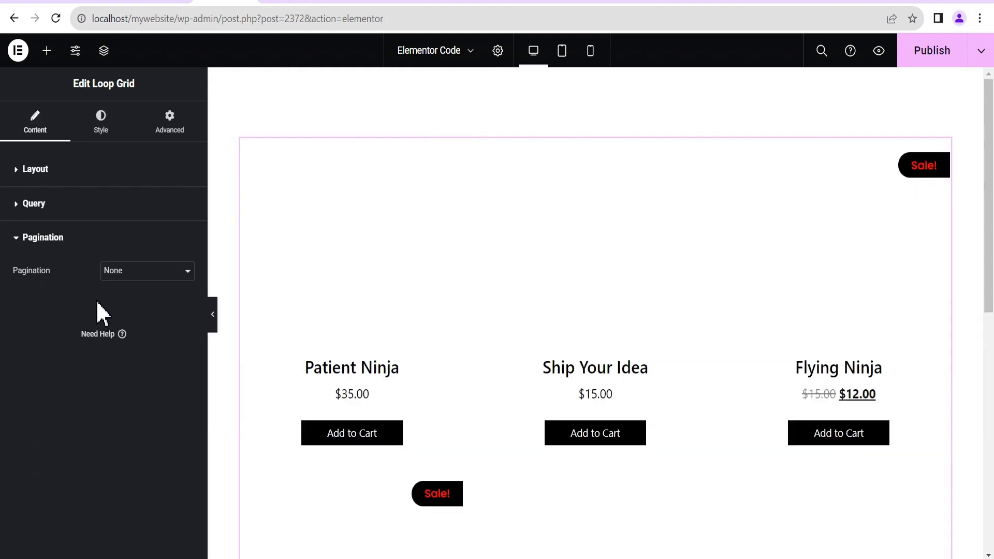
{"action": "left_click", "coordinate": [146, 271]}
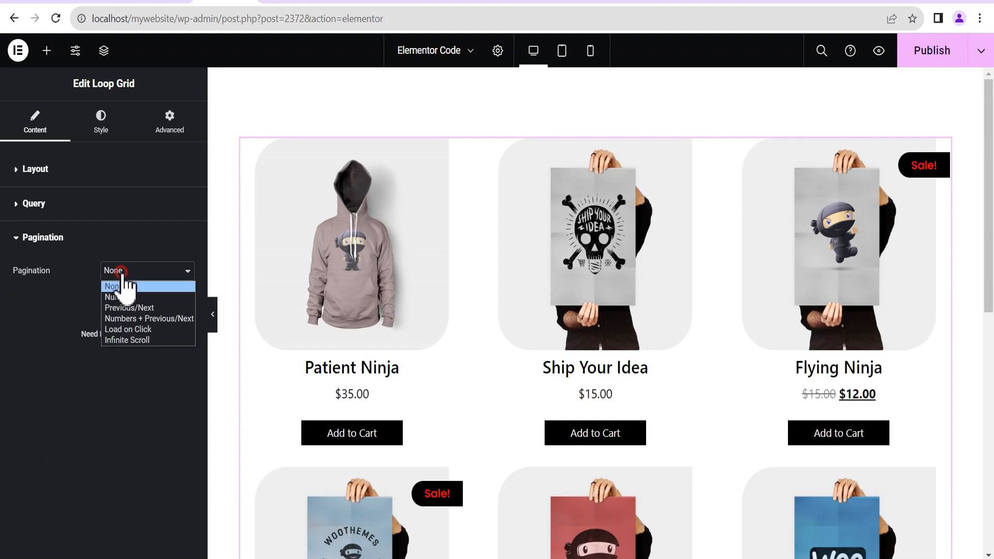
{"action": "left_click", "coordinate": [117, 297]}
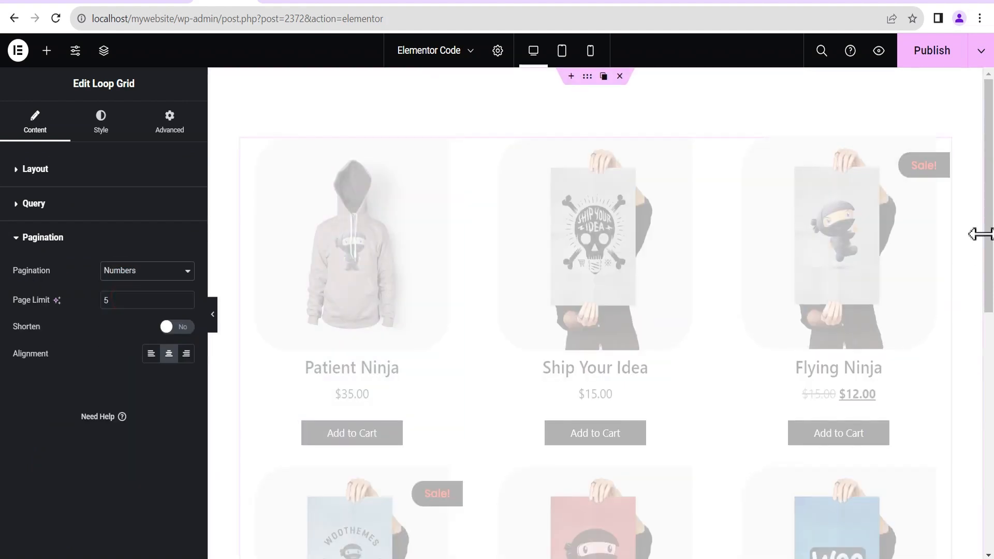
{"action": "scroll", "scroll_direction": "down", "scroll_amount": 3}
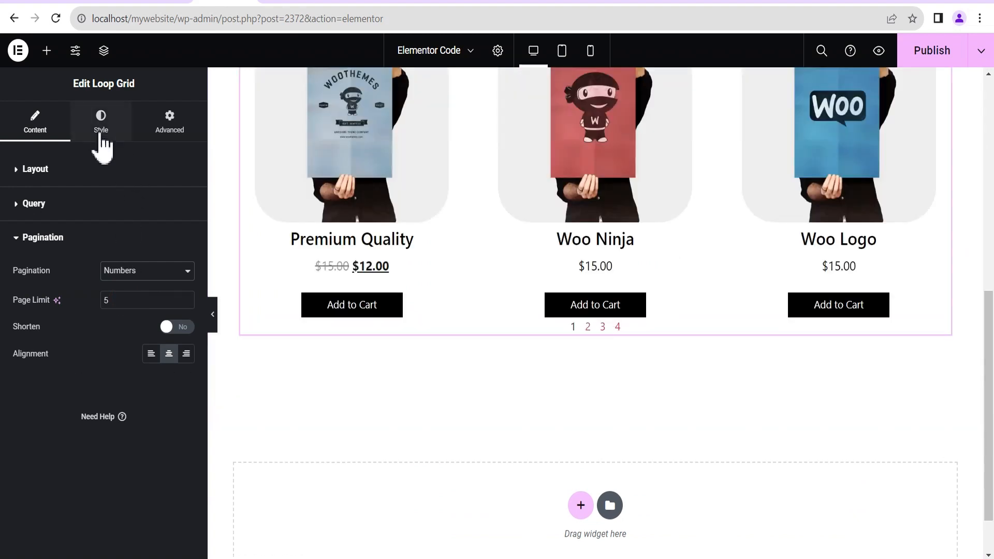
Step: Set pagination Space Between to 17 and Spacing to 12, checking Normal, Hover and Active colours
{"action": "left_click", "coordinate": [100, 121]}
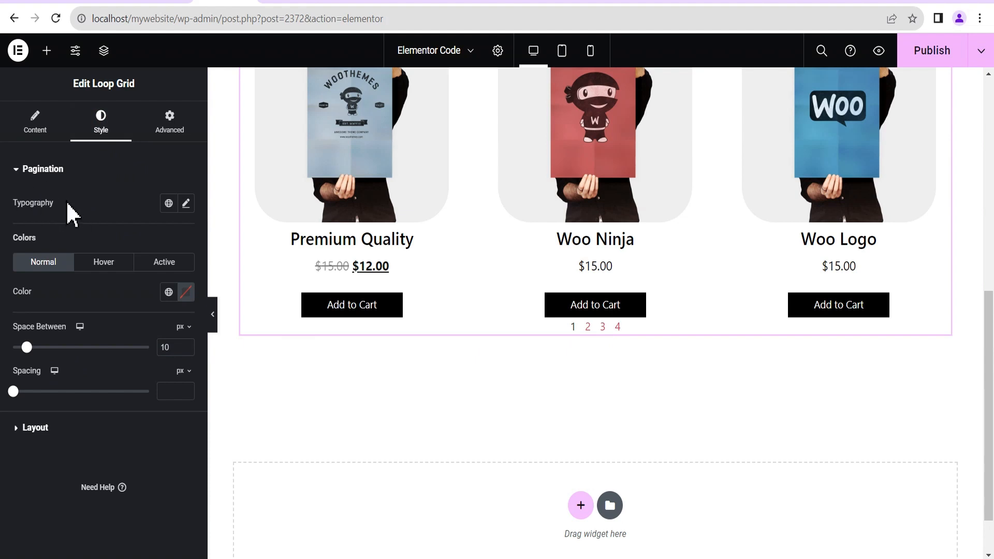
{"action": "mouse_move", "coordinate": [186, 203]}
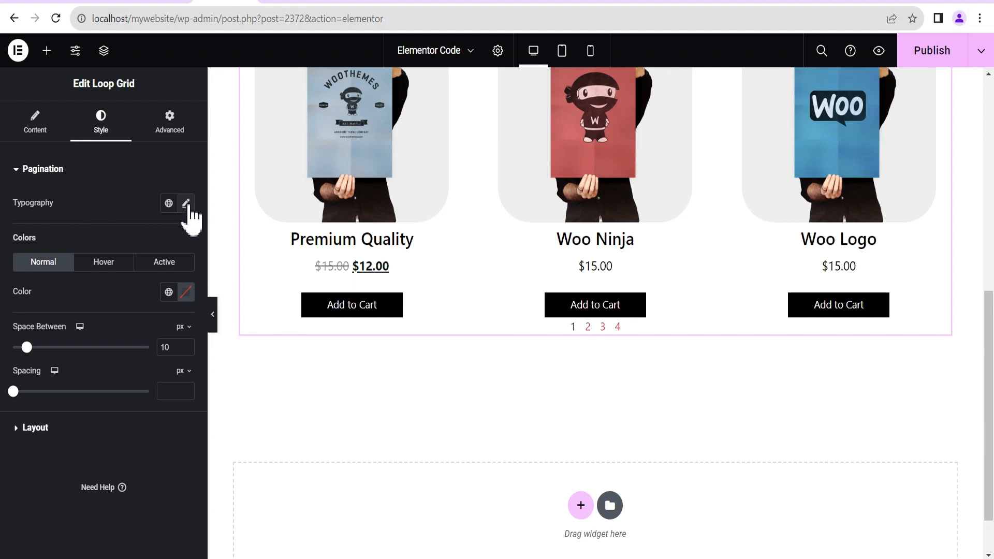
{"action": "mouse_move", "coordinate": [514, 354]}
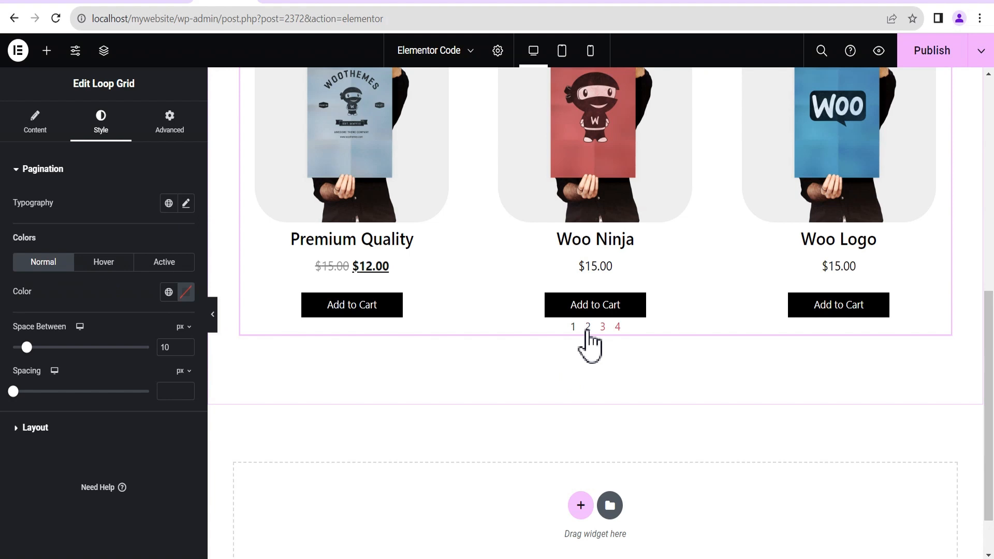
{"action": "mouse_move", "coordinate": [26, 348]}
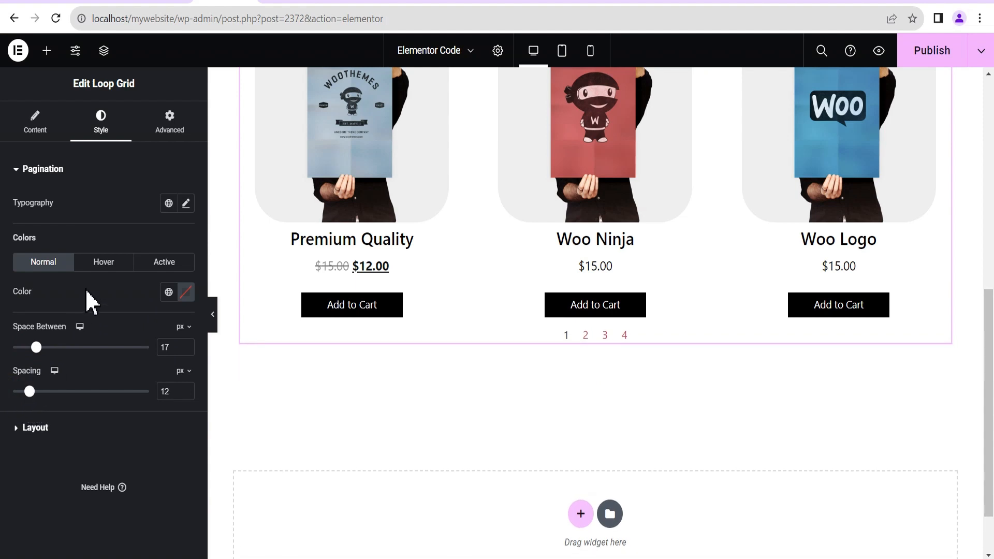
{"action": "left_click", "coordinate": [102, 262]}
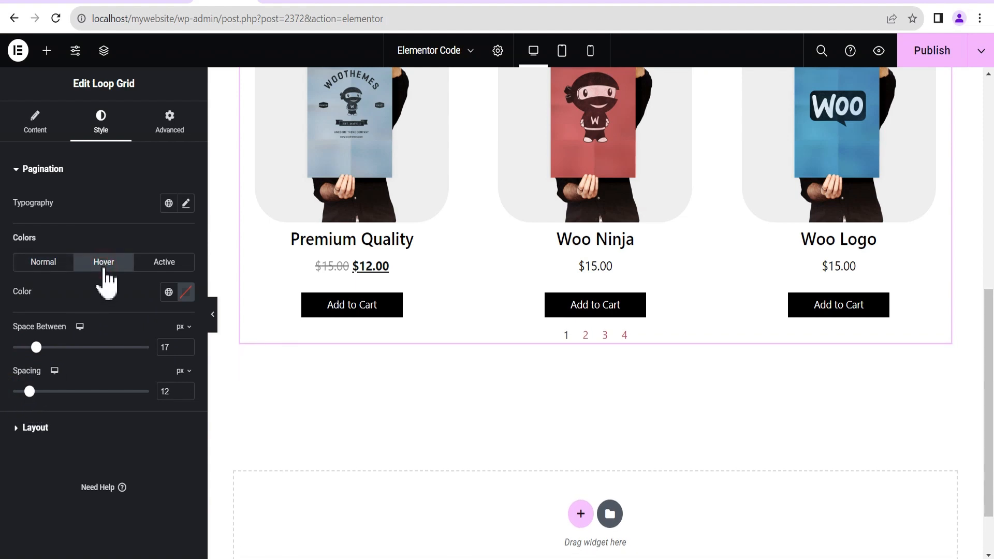
{"action": "left_click", "coordinate": [164, 262]}
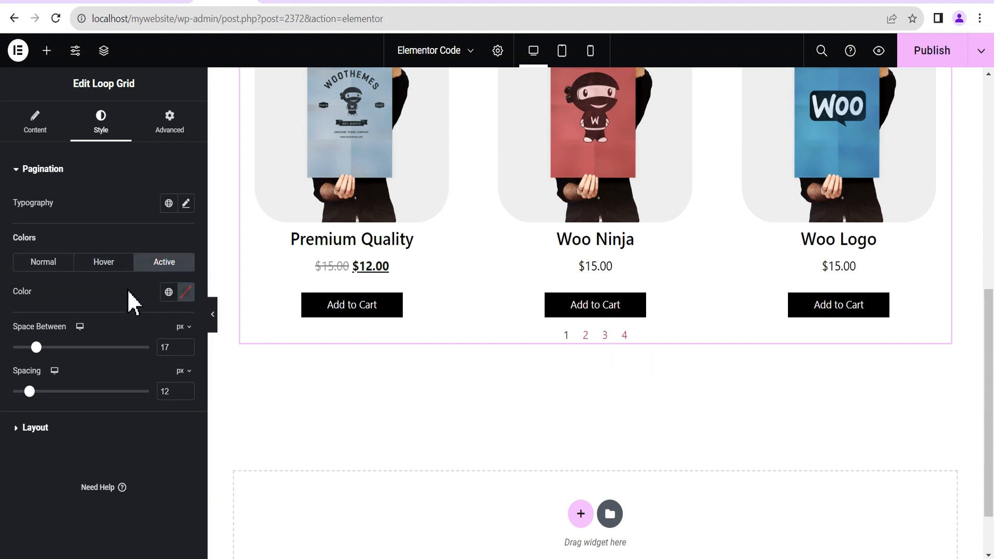
{"action": "mouse_move", "coordinate": [142, 342]}
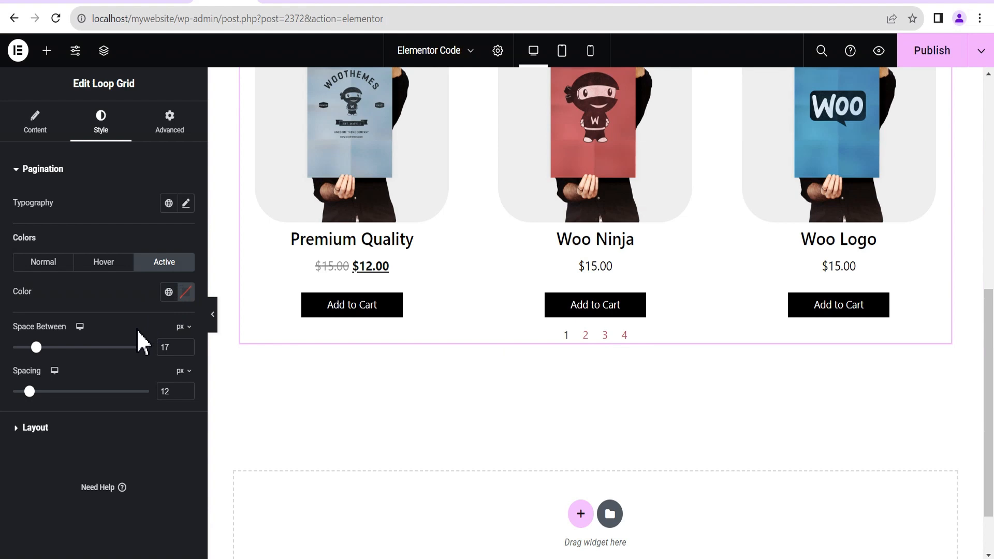
{"action": "mouse_move", "coordinate": [135, 336]}
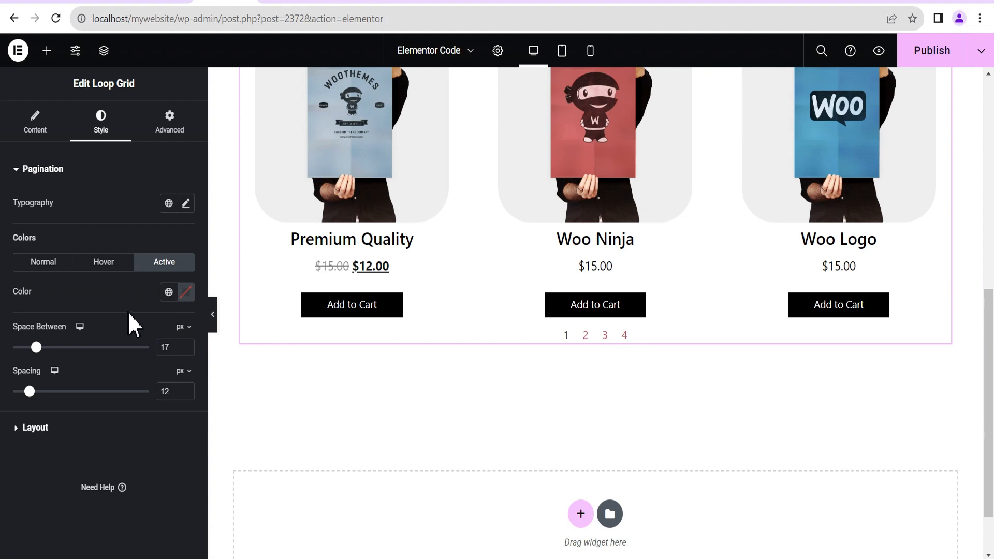
{"action": "mouse_move", "coordinate": [596, 353]}
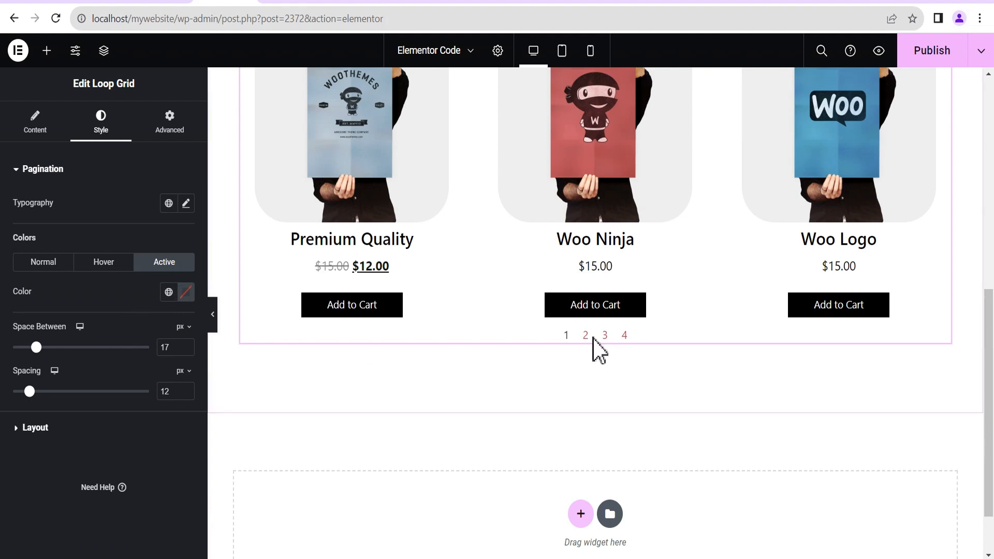
{"action": "mouse_move", "coordinate": [615, 353]}
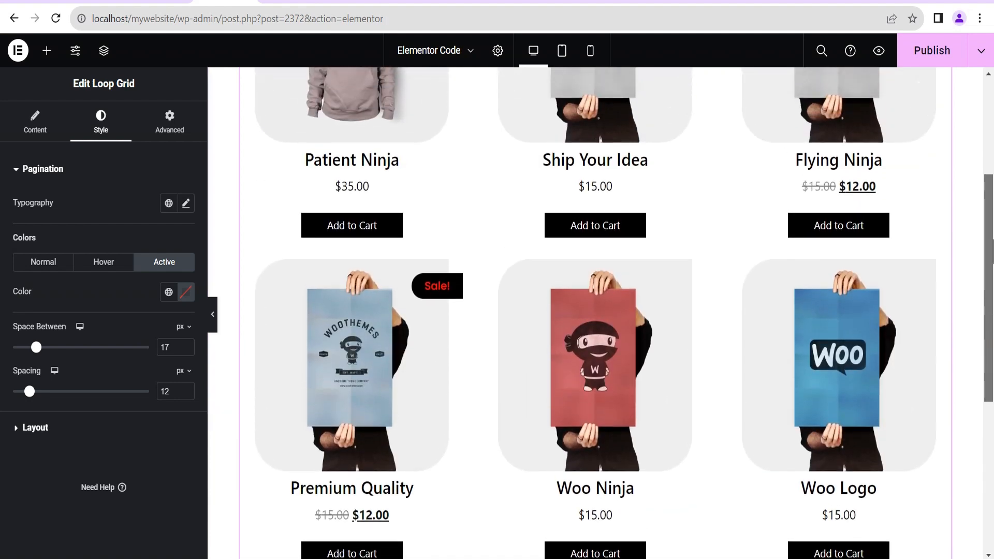
{"action": "scroll", "scroll_direction": "down", "scroll_amount": 3}
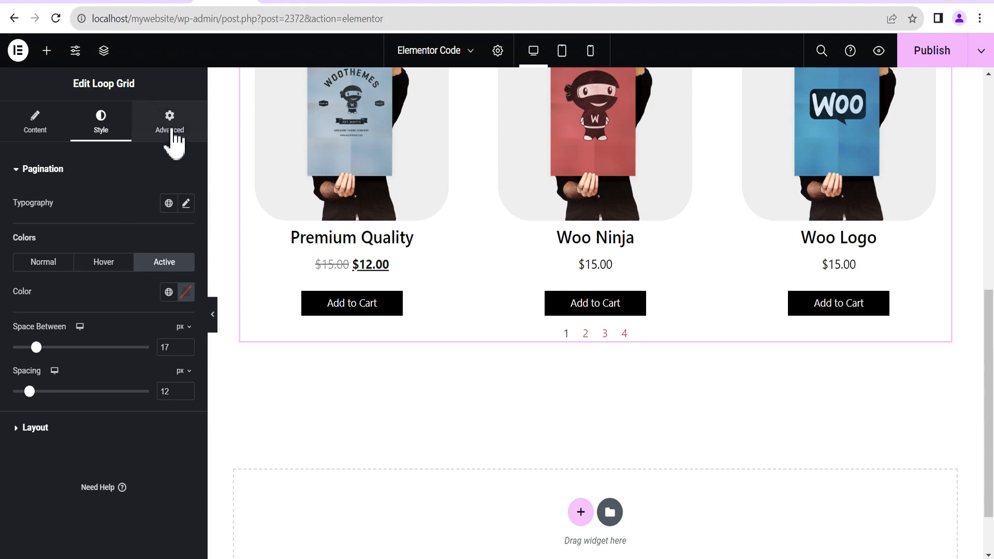
{"action": "left_click", "coordinate": [169, 120]}
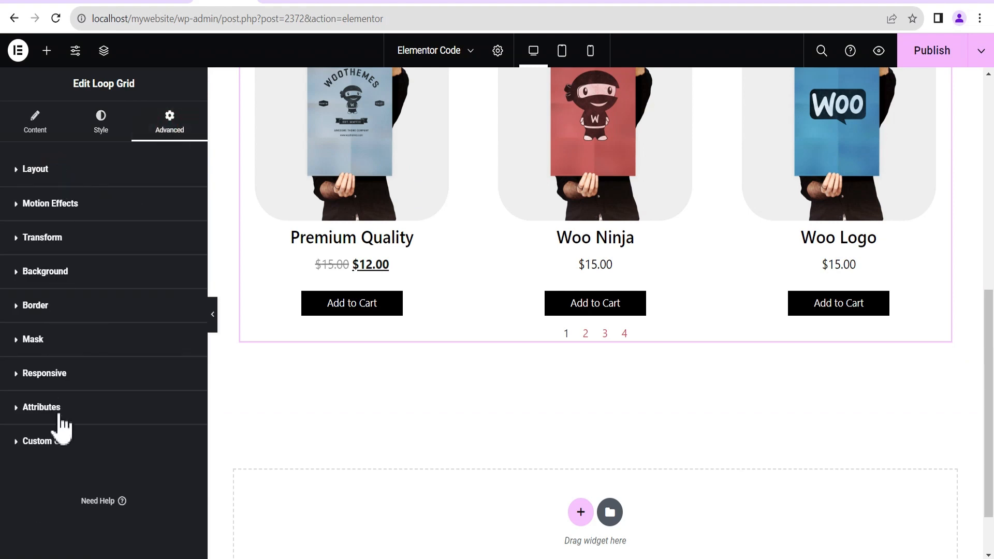
Step: Expand the Loop Grid's Custom CSS section on the Advanced tab
{"action": "left_click", "coordinate": [43, 441]}
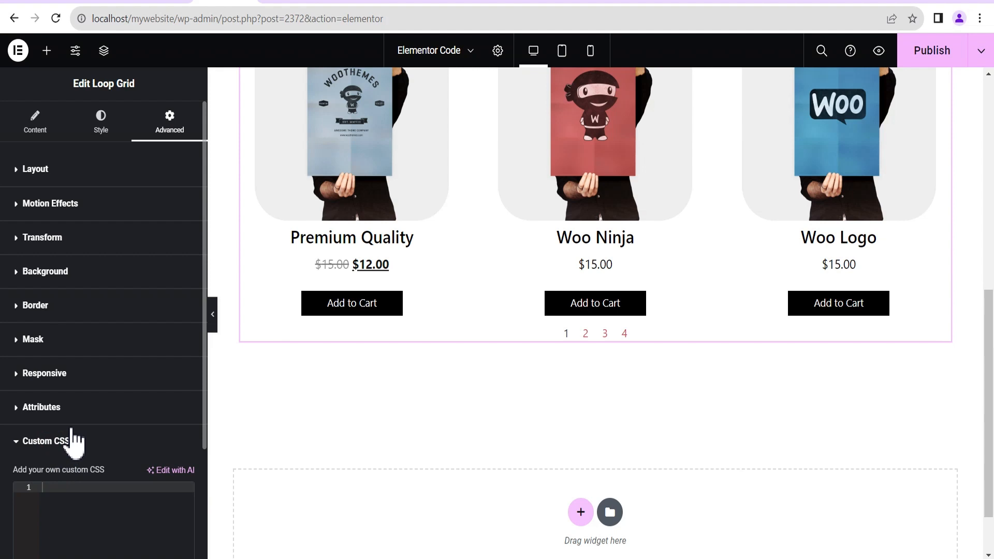
{"action": "scroll", "scroll_direction": "down", "scroll_amount": 3}
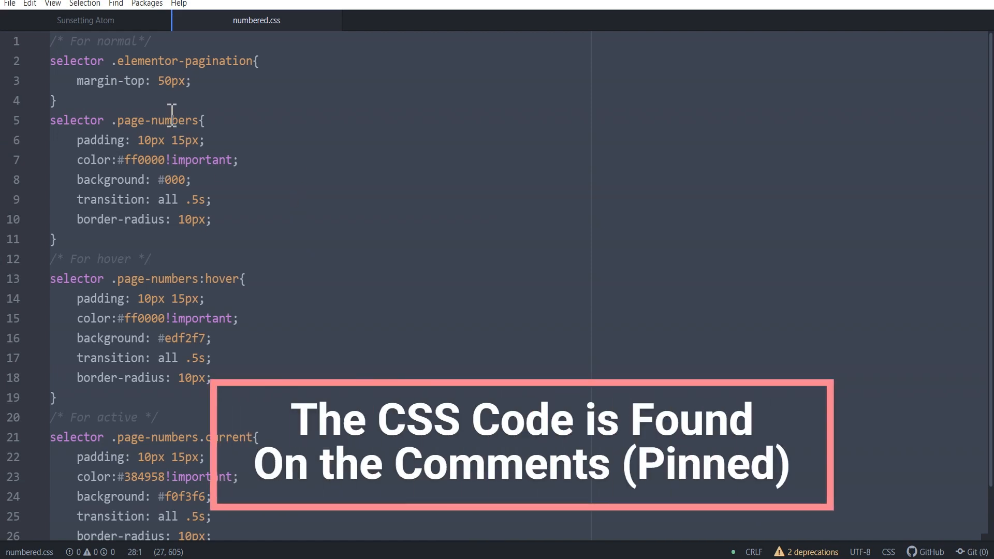
{"action": "mouse_move", "coordinate": [275, 246]}
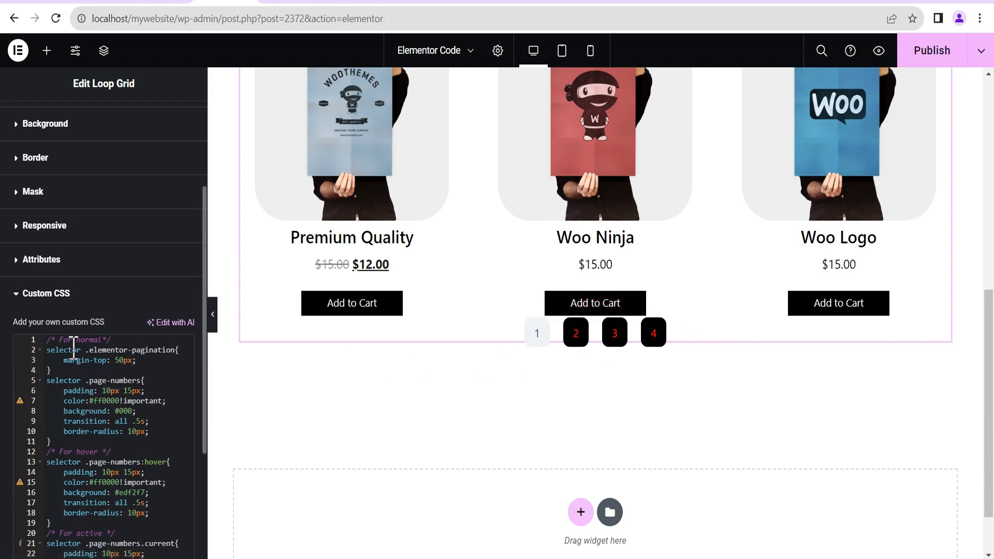
{"action": "mouse_move", "coordinate": [56, 316]}
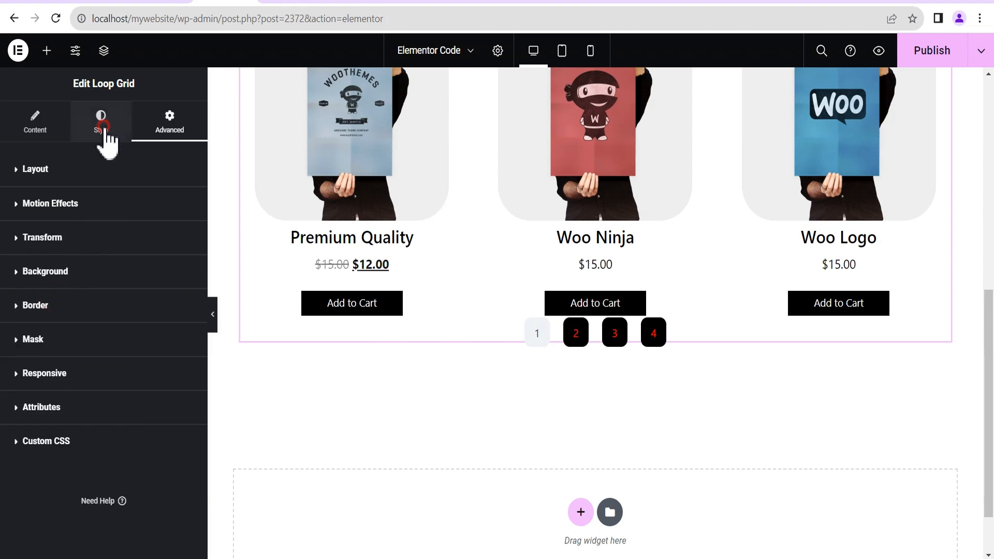
Step: Reduce the pagination Space Between to 10 px on the Style tab
{"action": "left_click", "coordinate": [100, 120]}
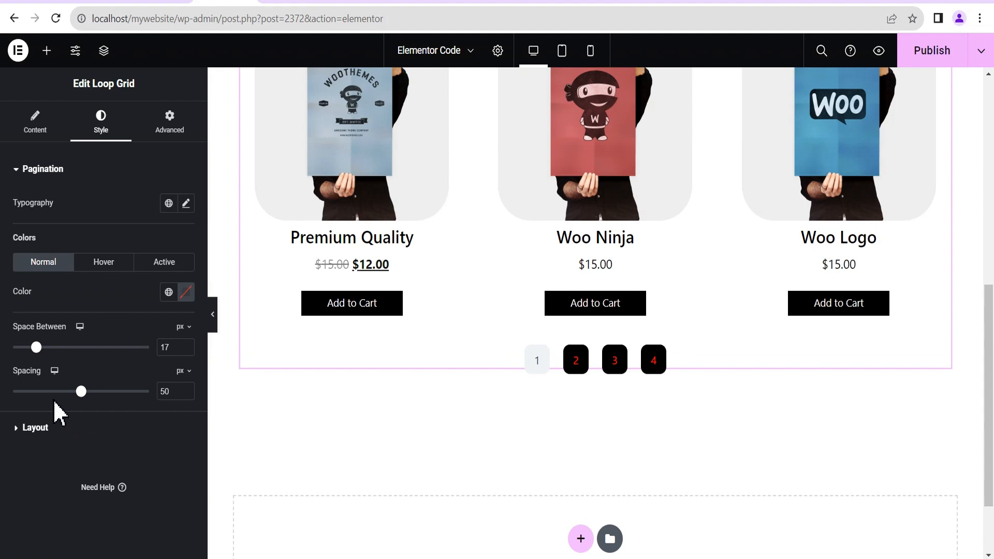
{"action": "mouse_move", "coordinate": [79, 391]}
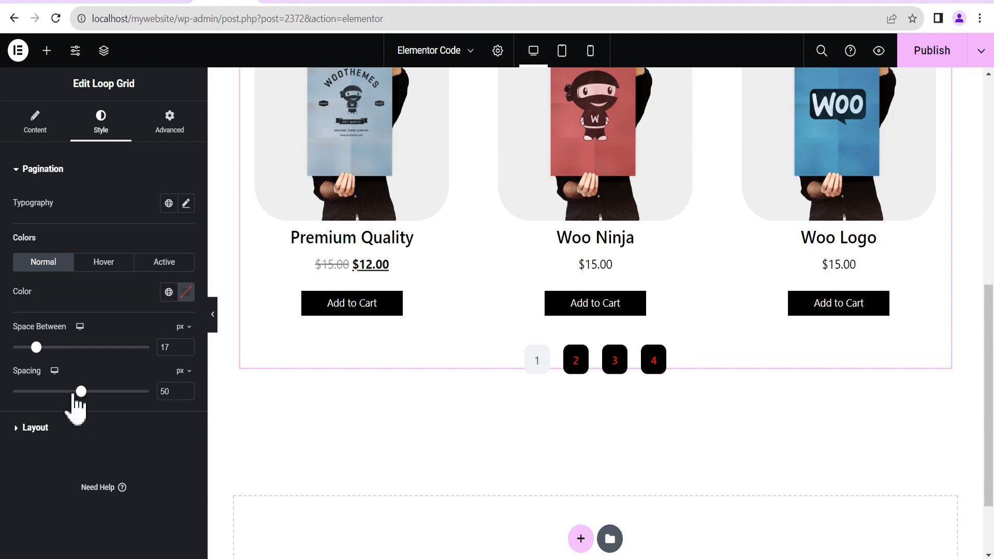
{"action": "mouse_move", "coordinate": [59, 361]}
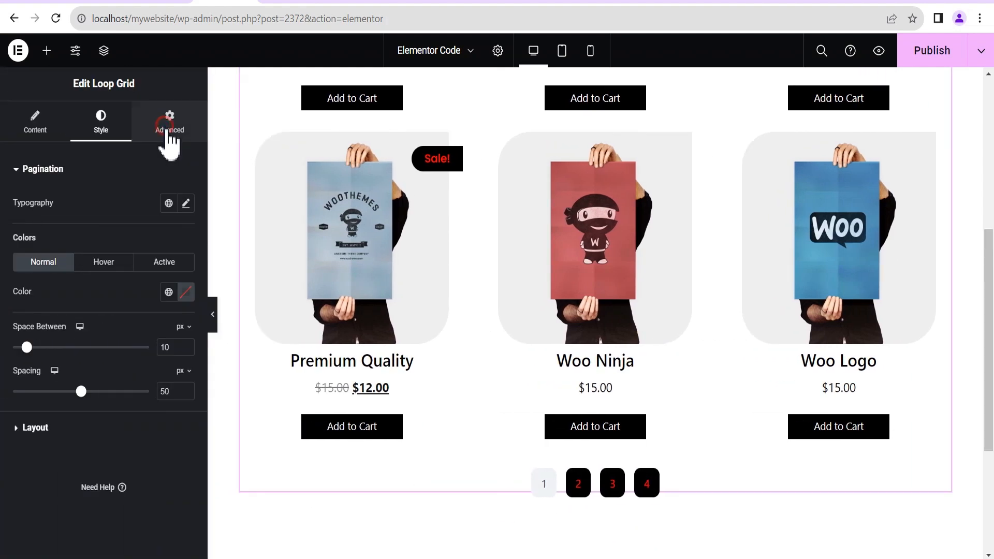
{"action": "left_click", "coordinate": [169, 122]}
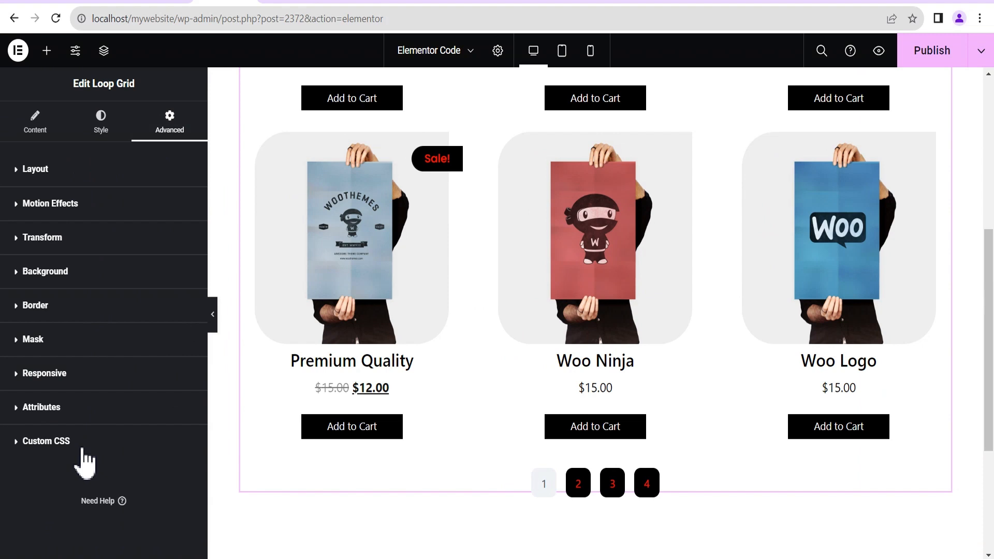
Step: Reopen Custom CSS and change the line 7 colour value to #fff000
{"action": "left_click", "coordinate": [46, 441]}
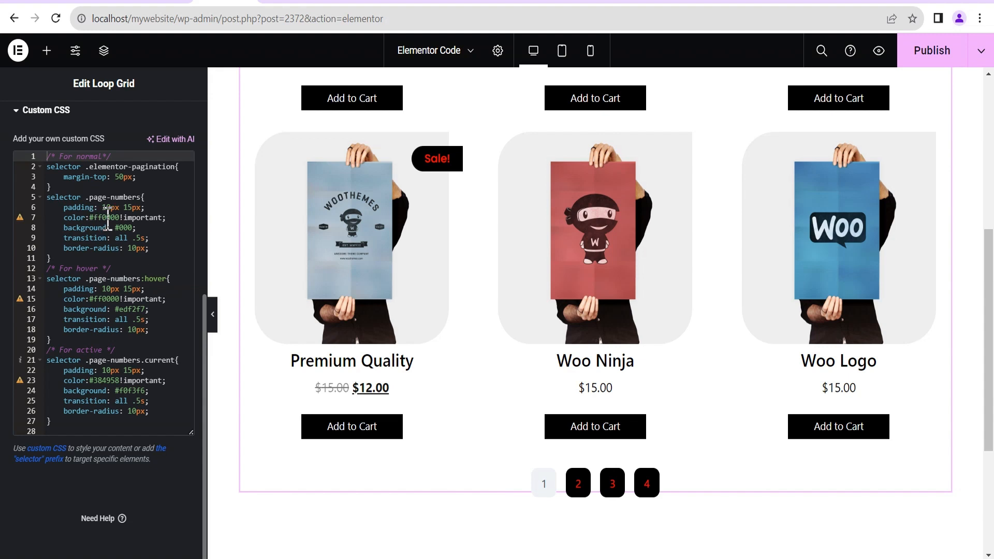
{"action": "left_click", "coordinate": [104, 218]}
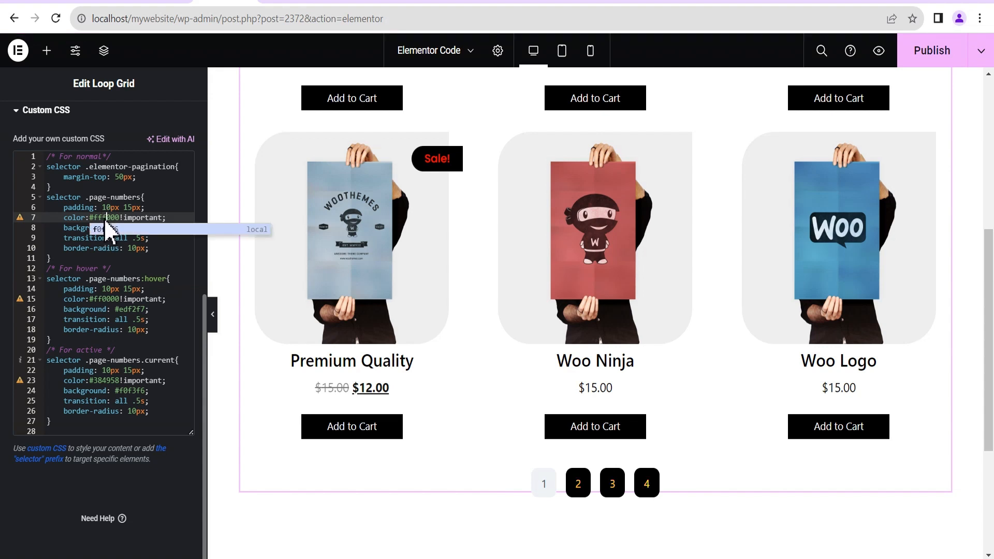
Step: Change the hover rule's colour on line 15 to #fff000
{"action": "left_click", "coordinate": [577, 483]}
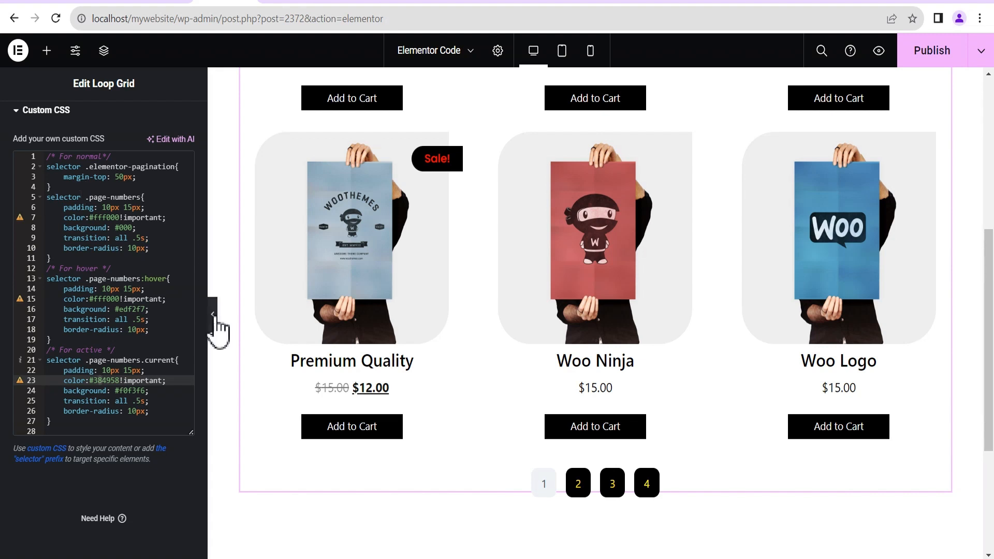
Step: Preview the hover with the panel hidden, then set lines 7 and 15 back to #ff0000
{"action": "left_click", "coordinate": [216, 316]}
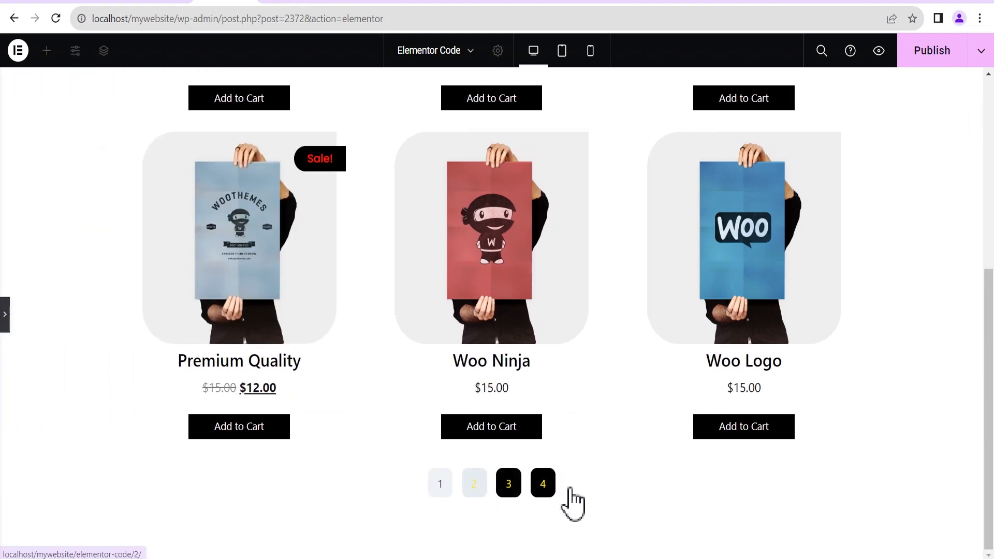
{"action": "scroll", "scroll_direction": "up", "scroll_amount": 3}
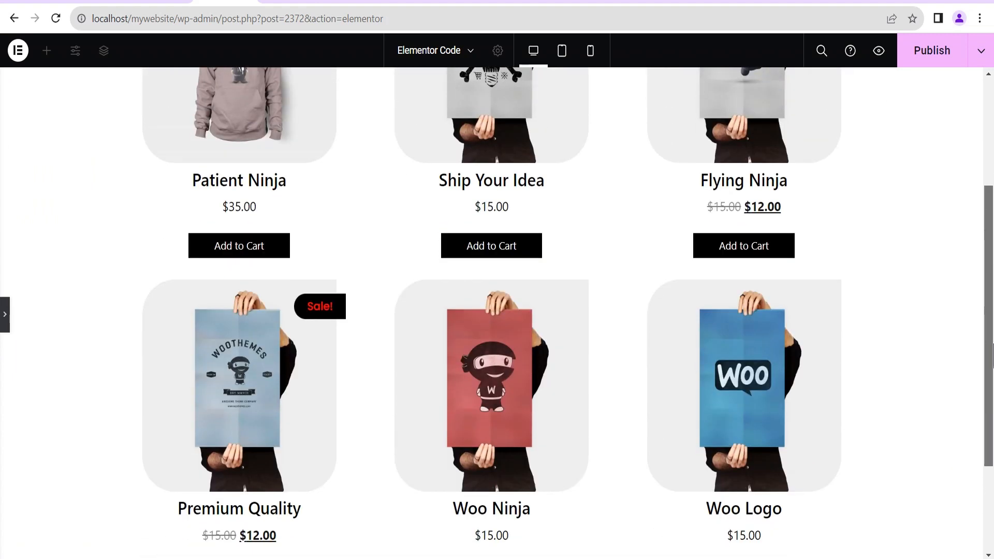
{"action": "scroll", "scroll_direction": "down", "scroll_amount": 3}
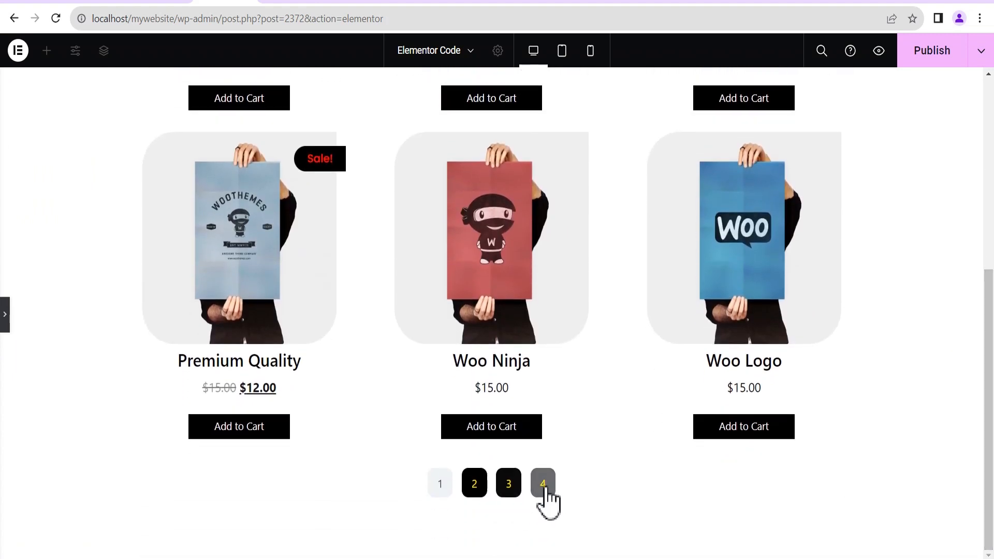
{"action": "left_click", "coordinate": [3, 314]}
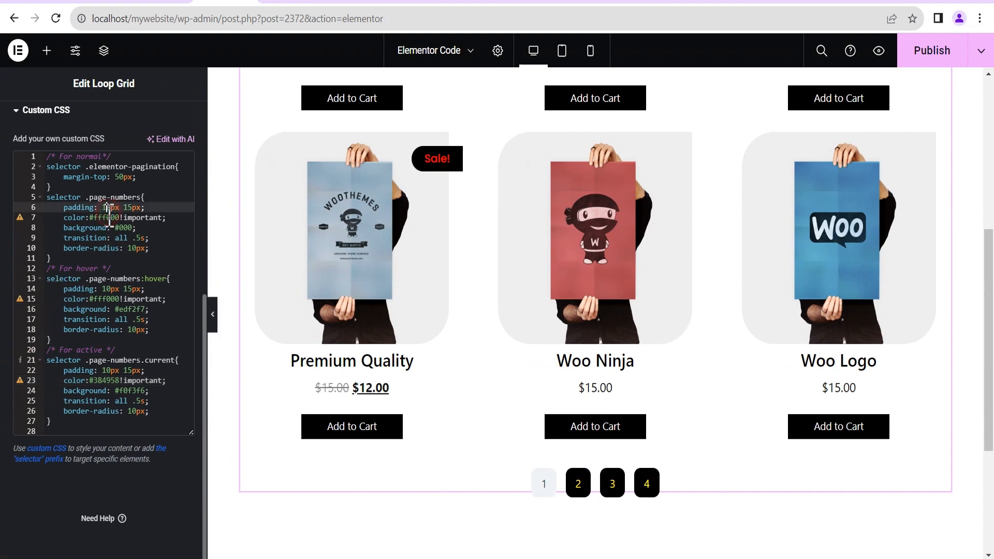
{"action": "left_click", "coordinate": [111, 218]}
{"action": "type", "text": "0"}
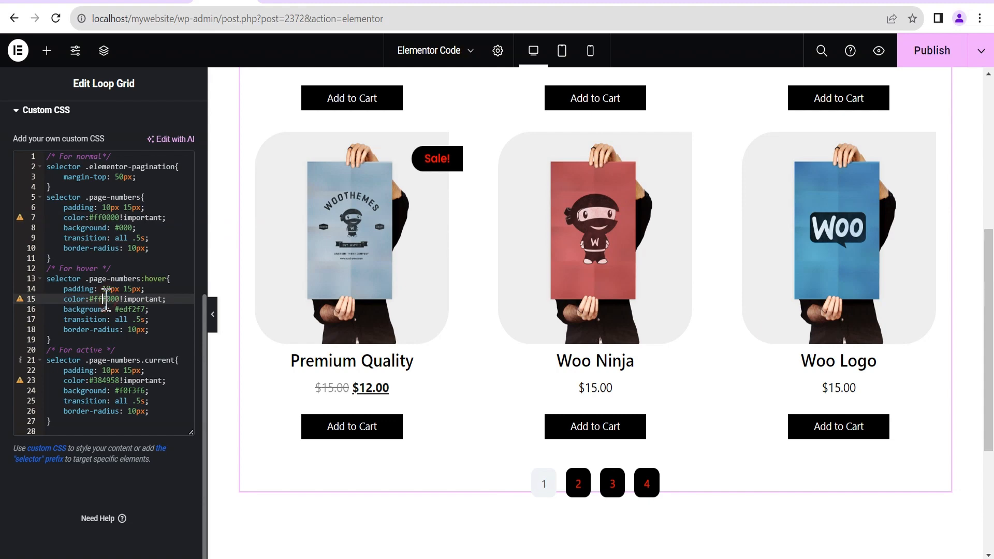
{"action": "mouse_move", "coordinate": [208, 315]}
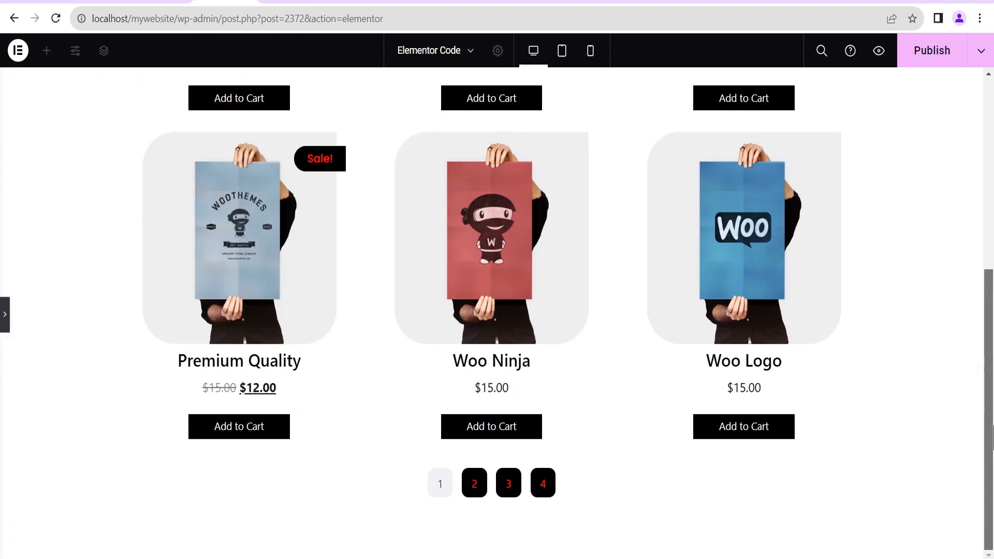
{"action": "left_click", "coordinate": [5, 315]}
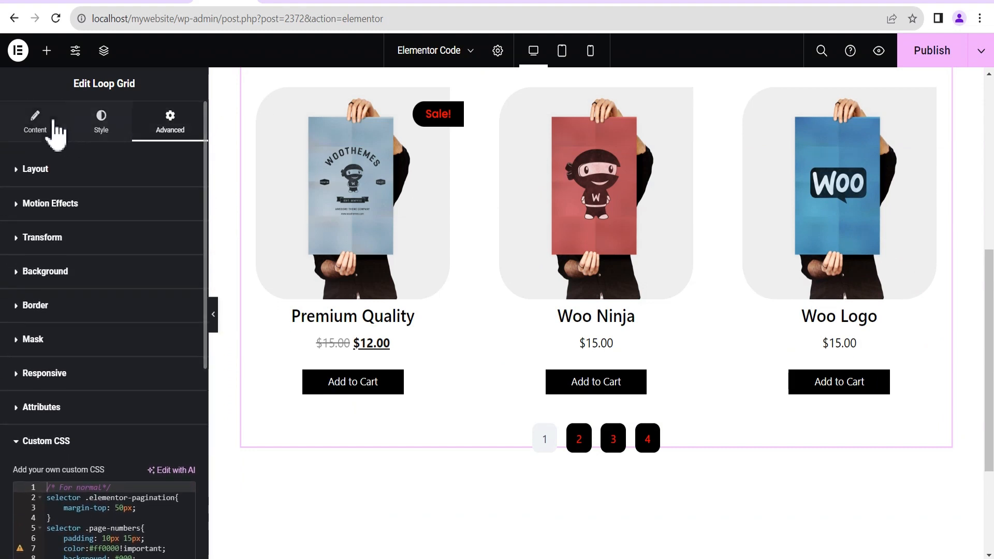
Step: Try Previous/Next and Numbers + Previous/Next pagination, then settle back on Numbers
{"action": "left_click", "coordinate": [35, 121]}
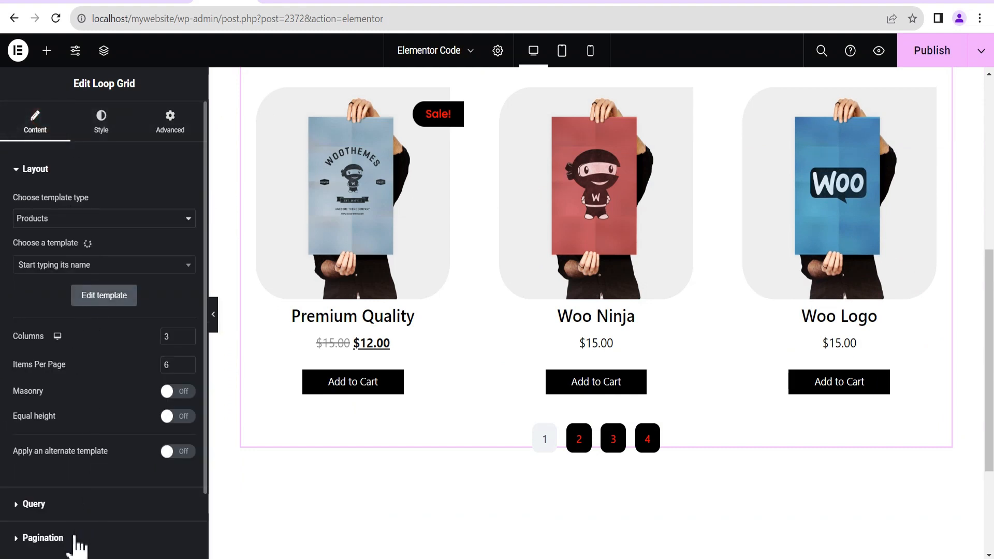
{"action": "left_click", "coordinate": [43, 537]}
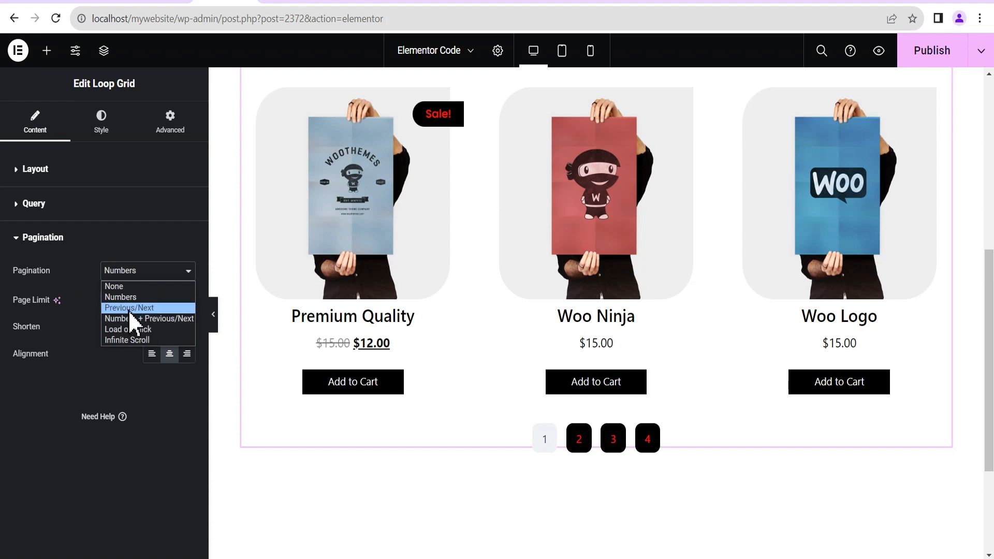
{"action": "left_click", "coordinate": [129, 307]}
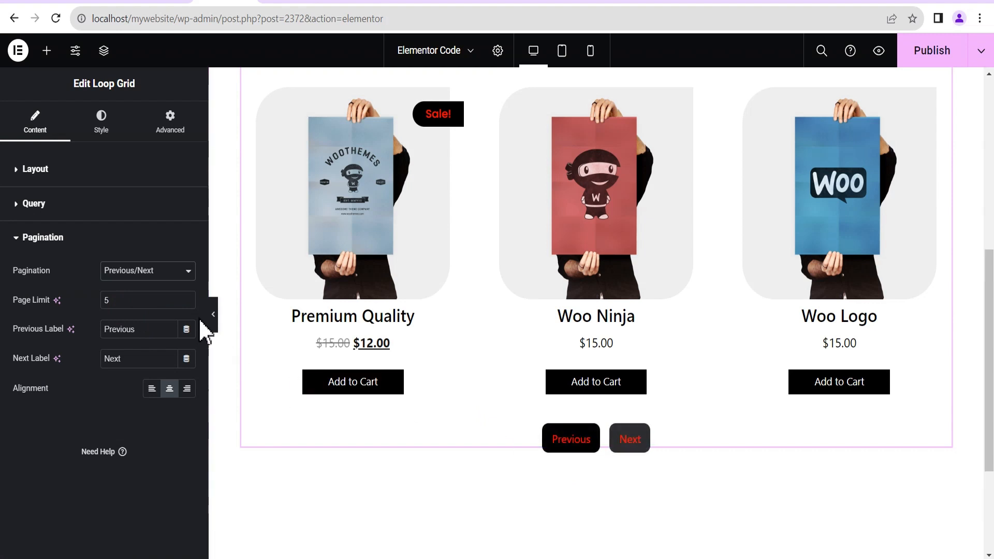
{"action": "left_click", "coordinate": [147, 271]}
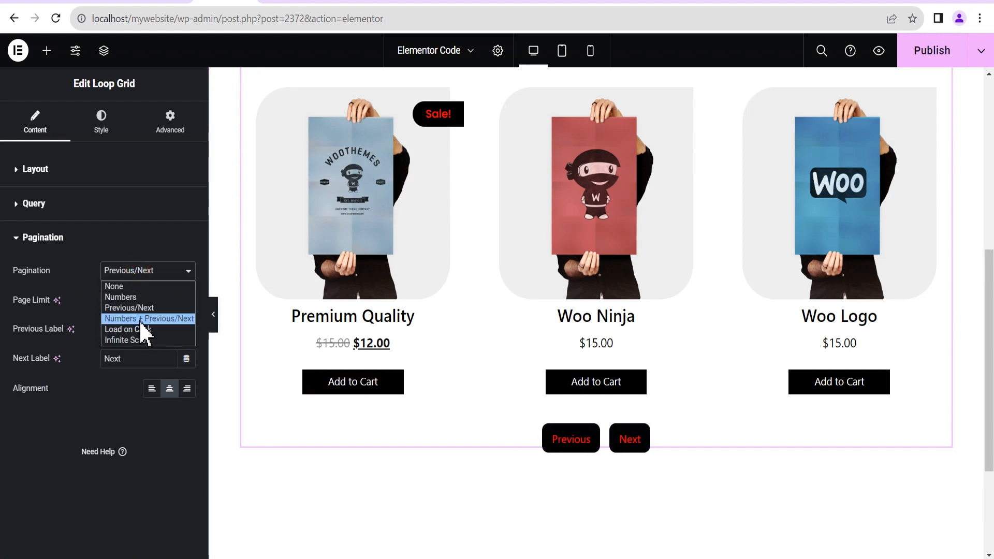
{"action": "left_click", "coordinate": [149, 319]}
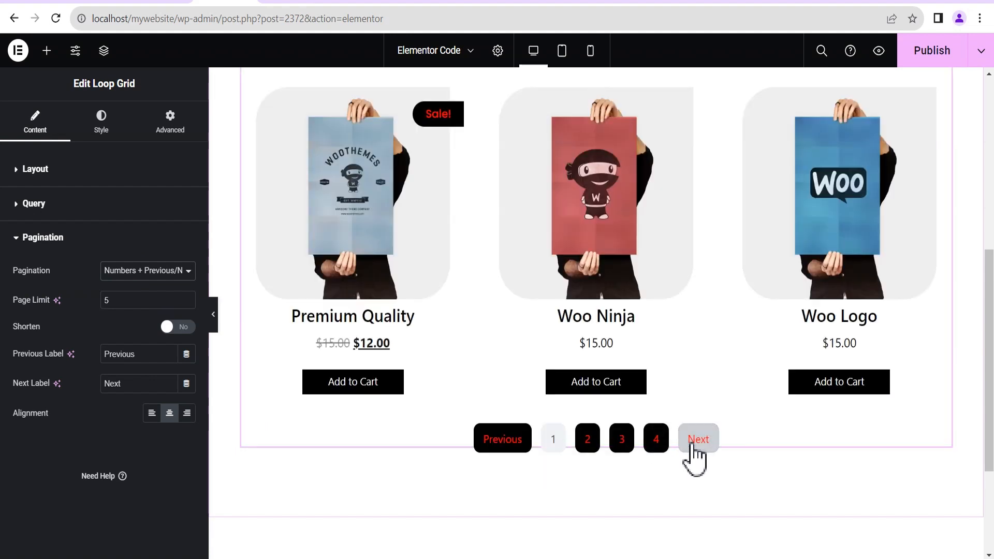
{"action": "left_click", "coordinate": [147, 270]}
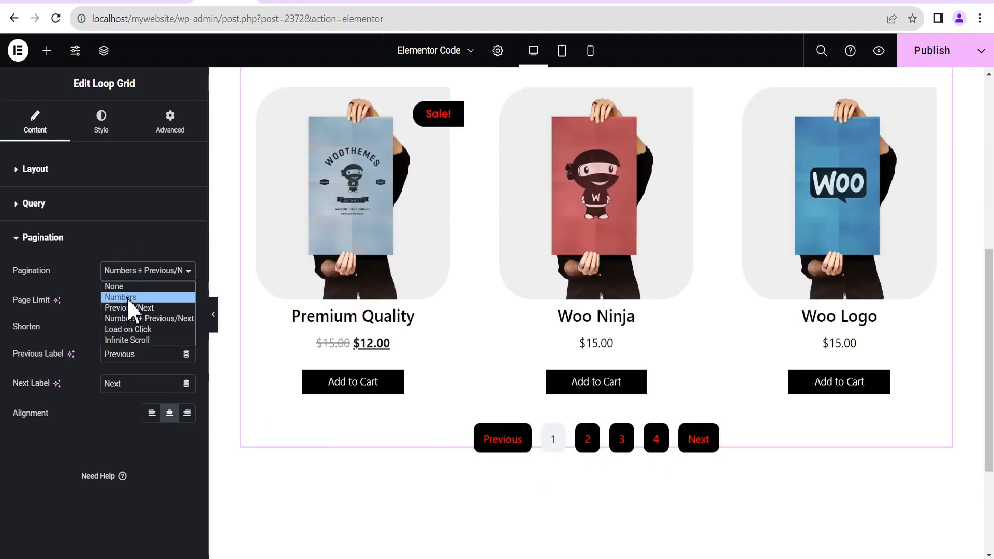
{"action": "left_click", "coordinate": [120, 297]}
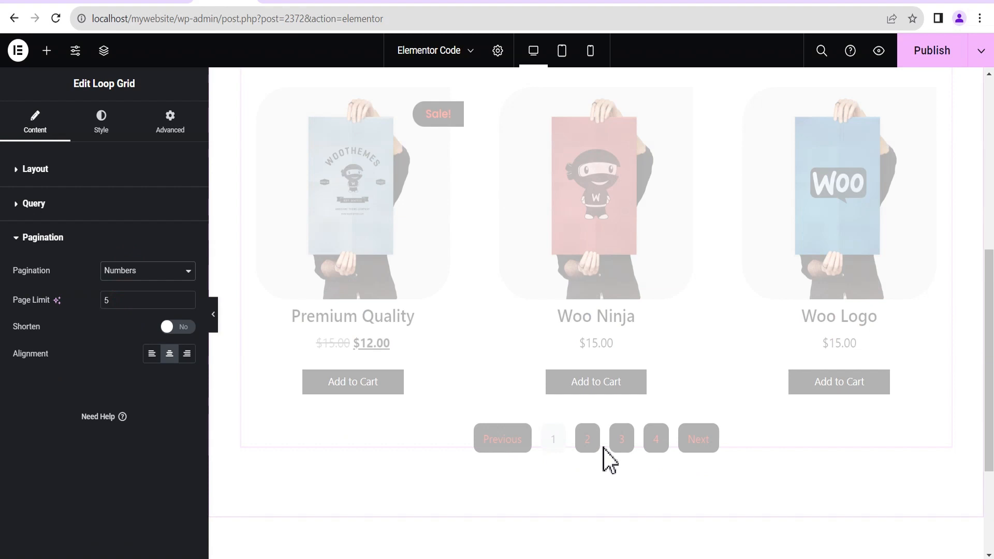